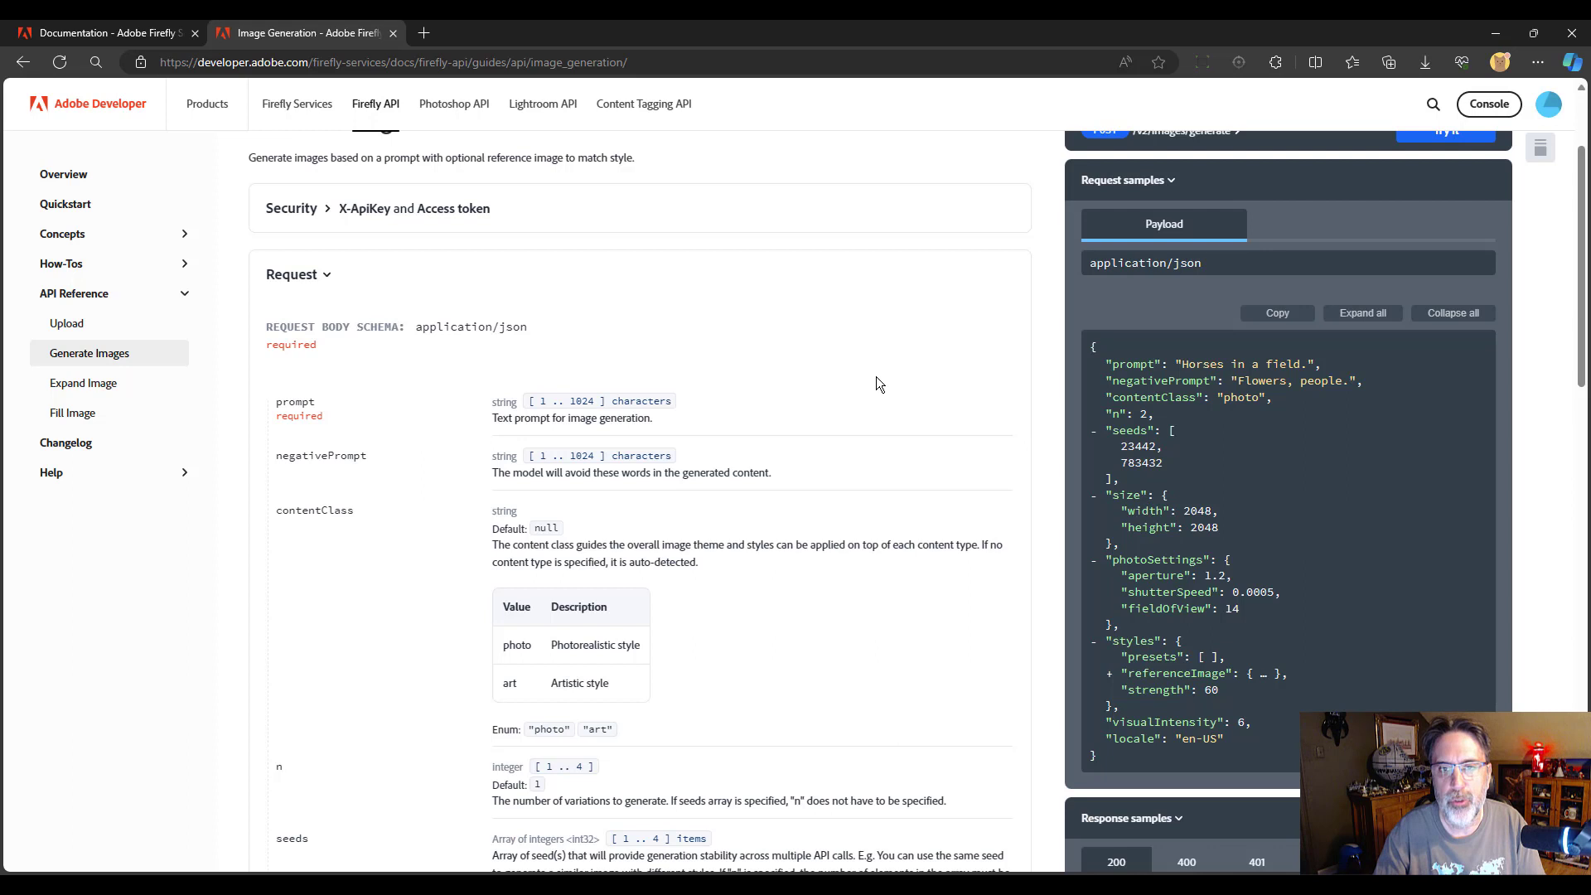
{"action": "mouse_move", "coordinate": [1046, 387]}
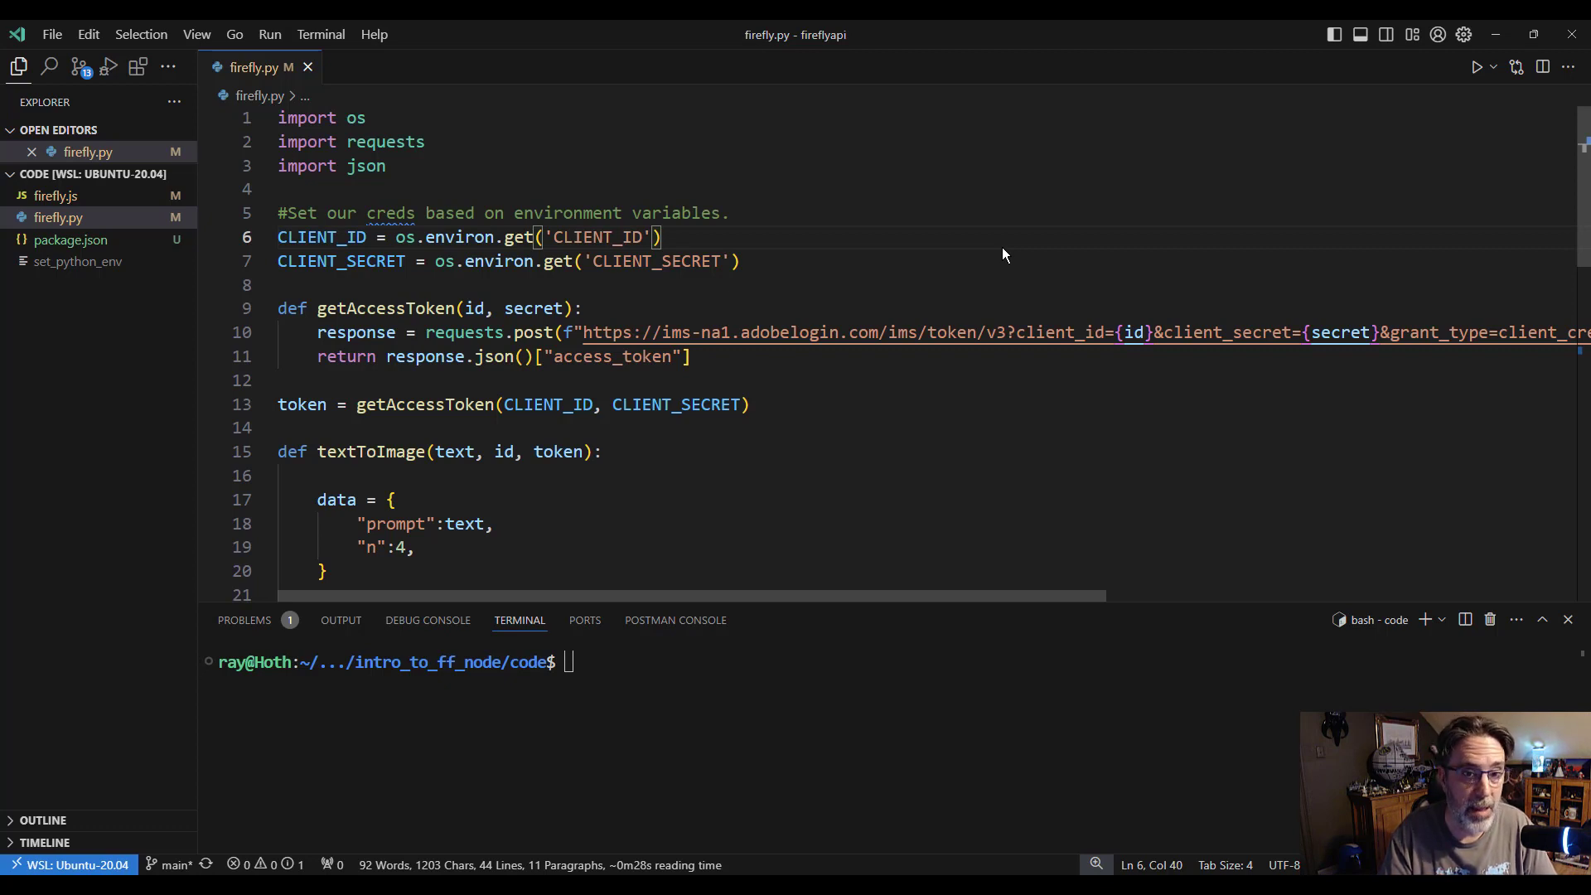
{"action": "mouse_move", "coordinate": [864, 282]}
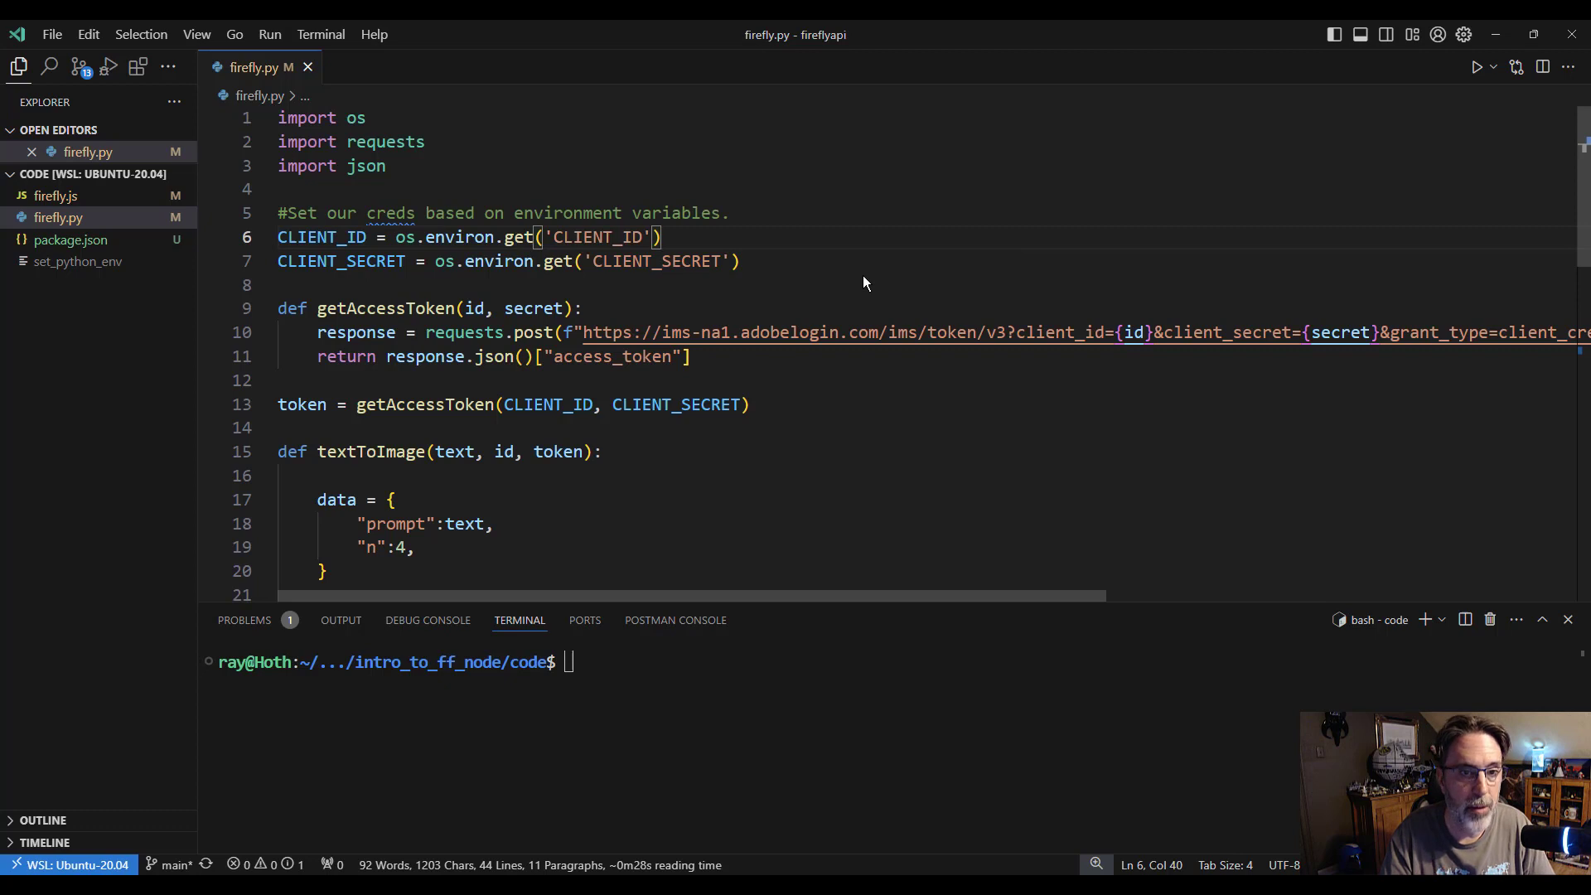
{"action": "mouse_move", "coordinate": [984, 288]}
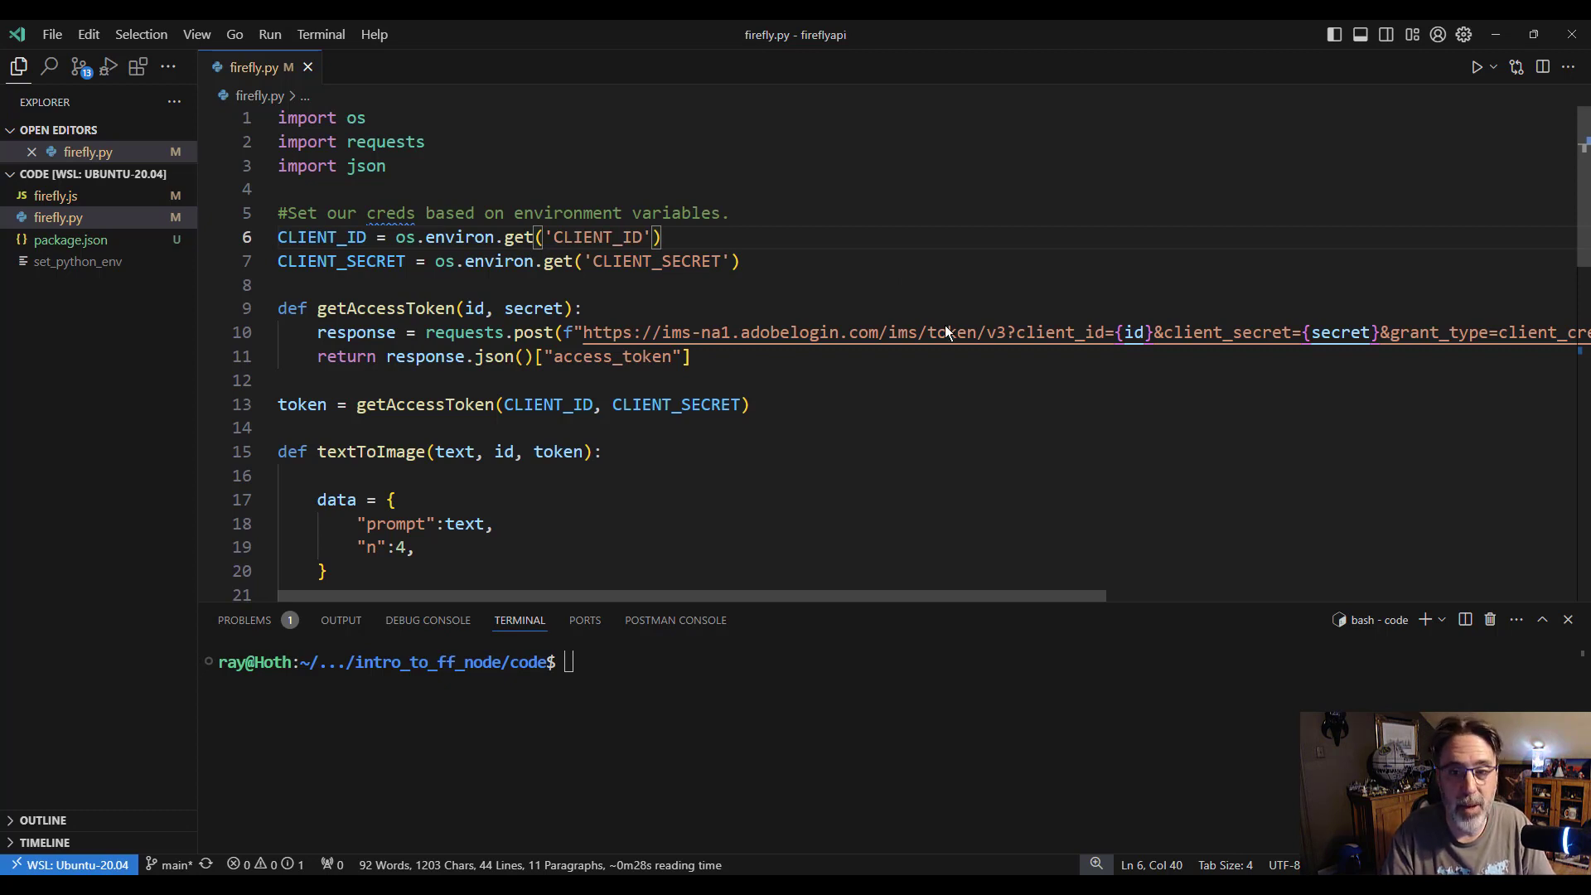
{"action": "mouse_move", "coordinate": [1038, 438]}
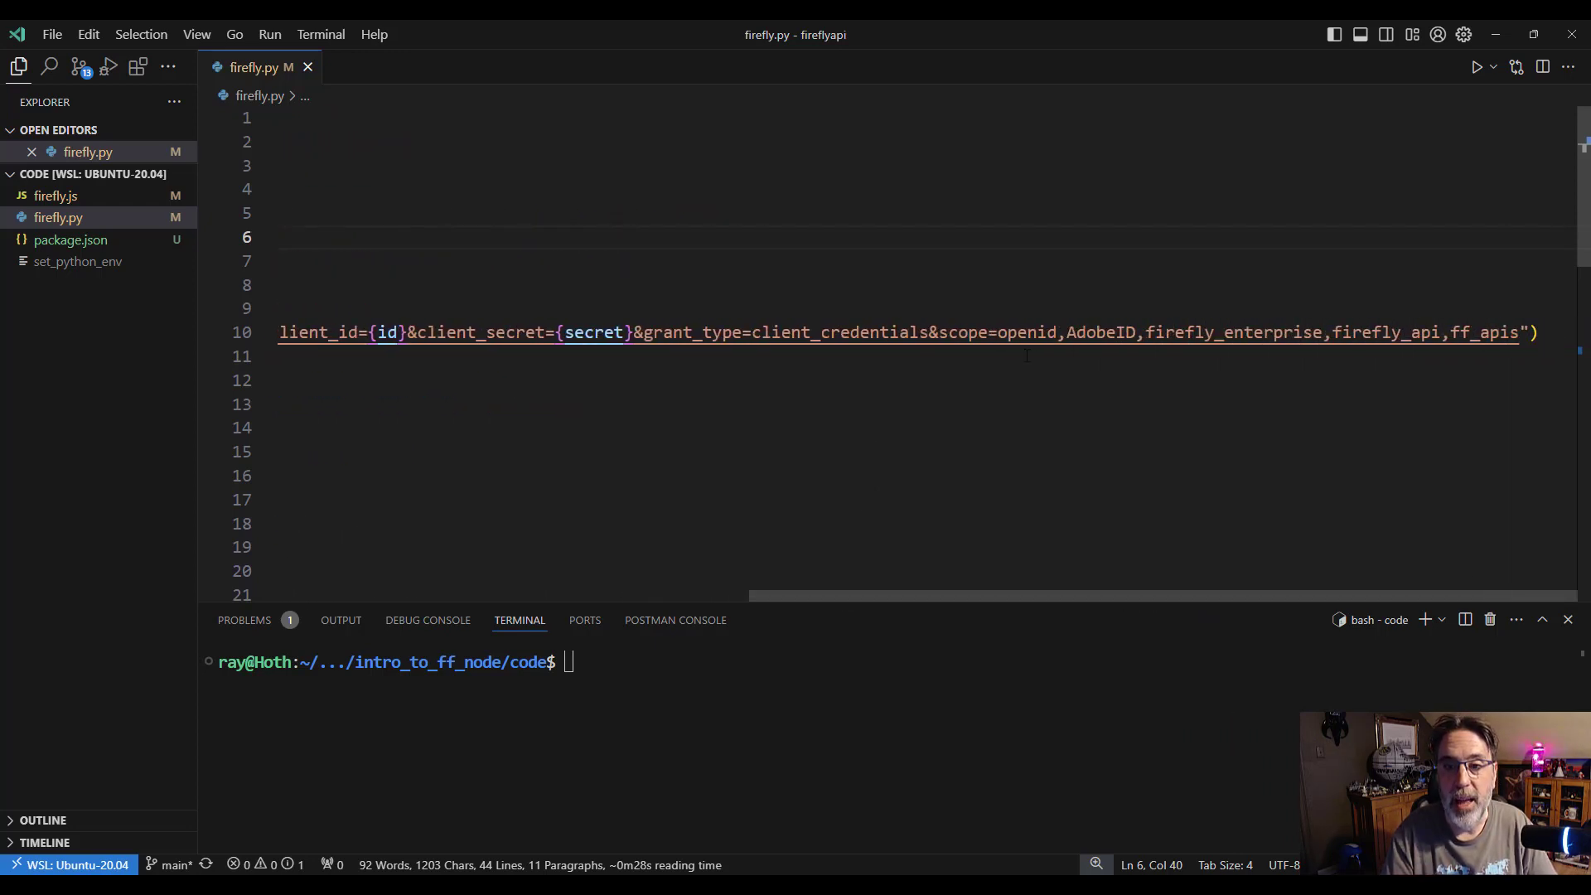
{"action": "mouse_move", "coordinate": [1213, 360]}
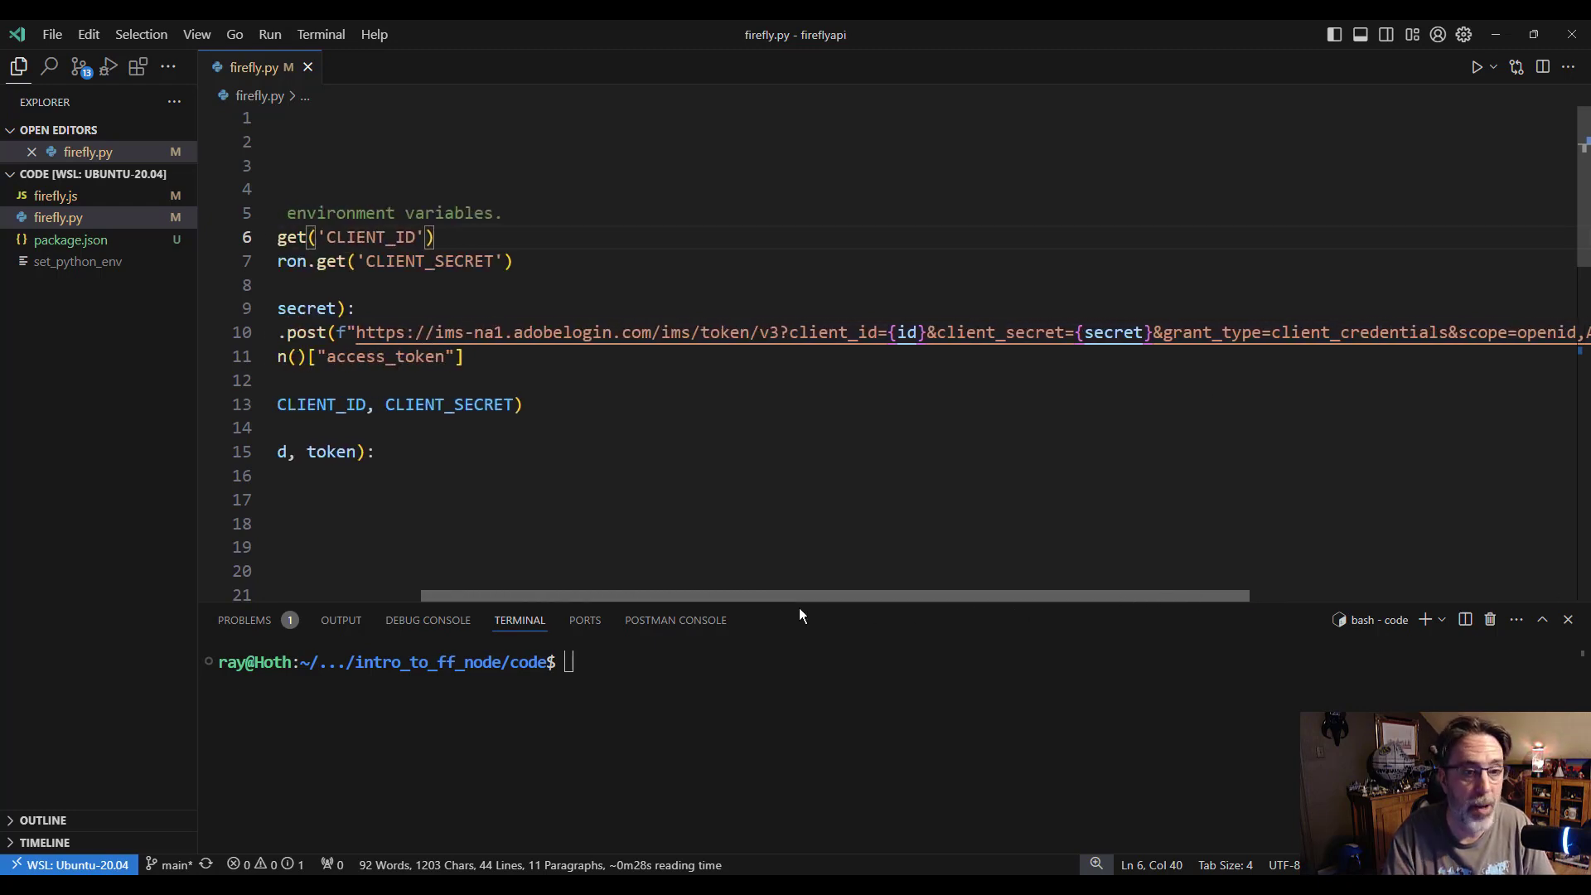
Scroll to the download loop and delete the stray semicolon ending line 42.
{"action": "scroll", "scroll_direction": "left", "scroll_amount": 3}
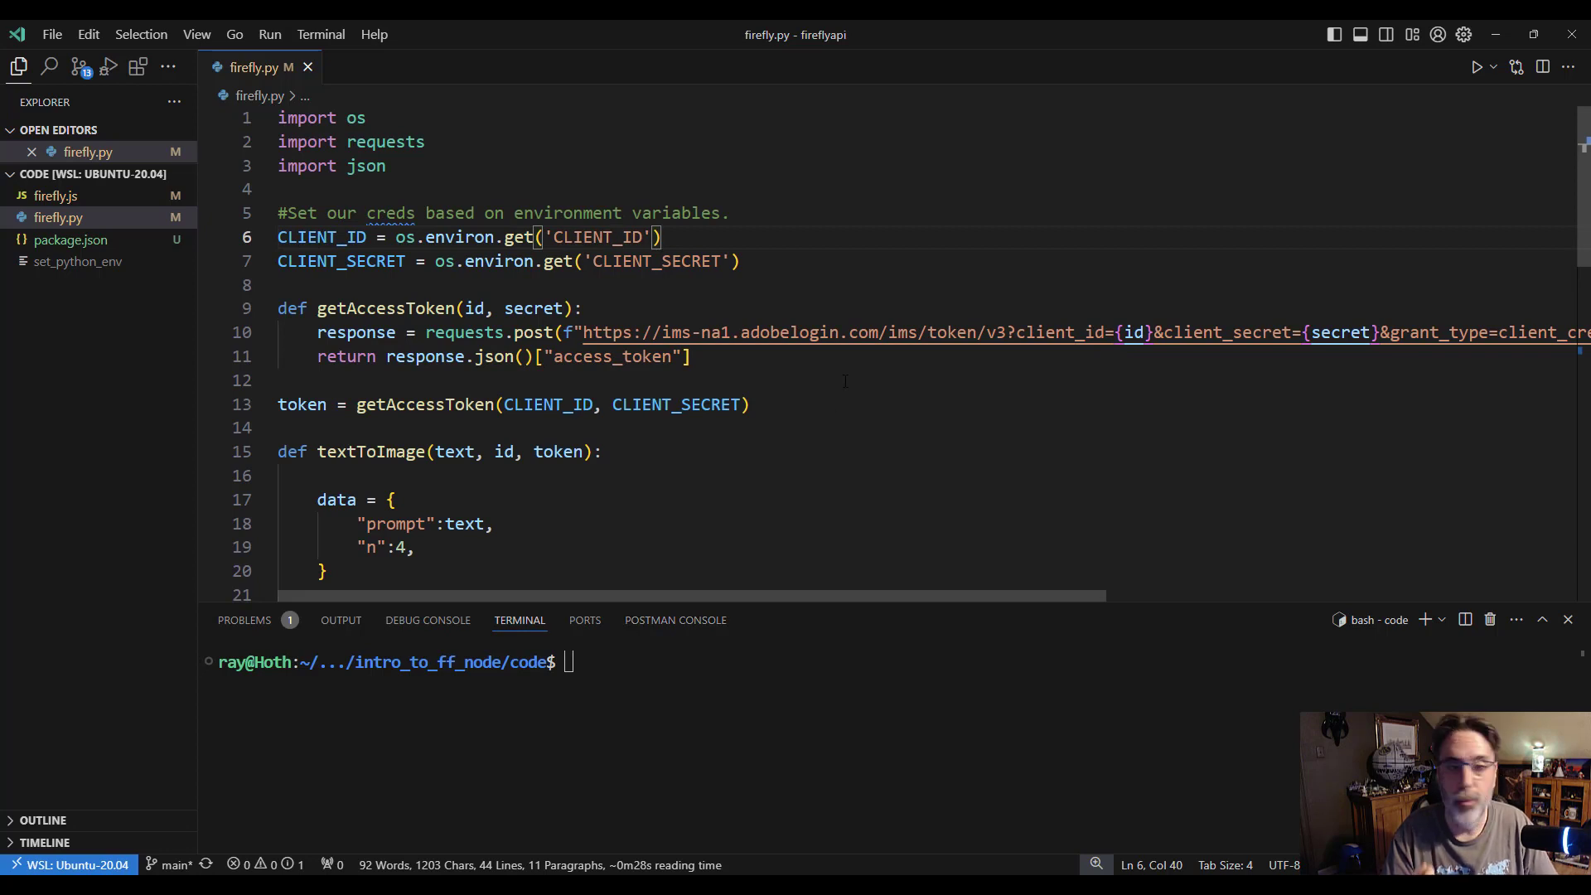
{"action": "scroll", "scroll_direction": "down", "scroll_amount": 3}
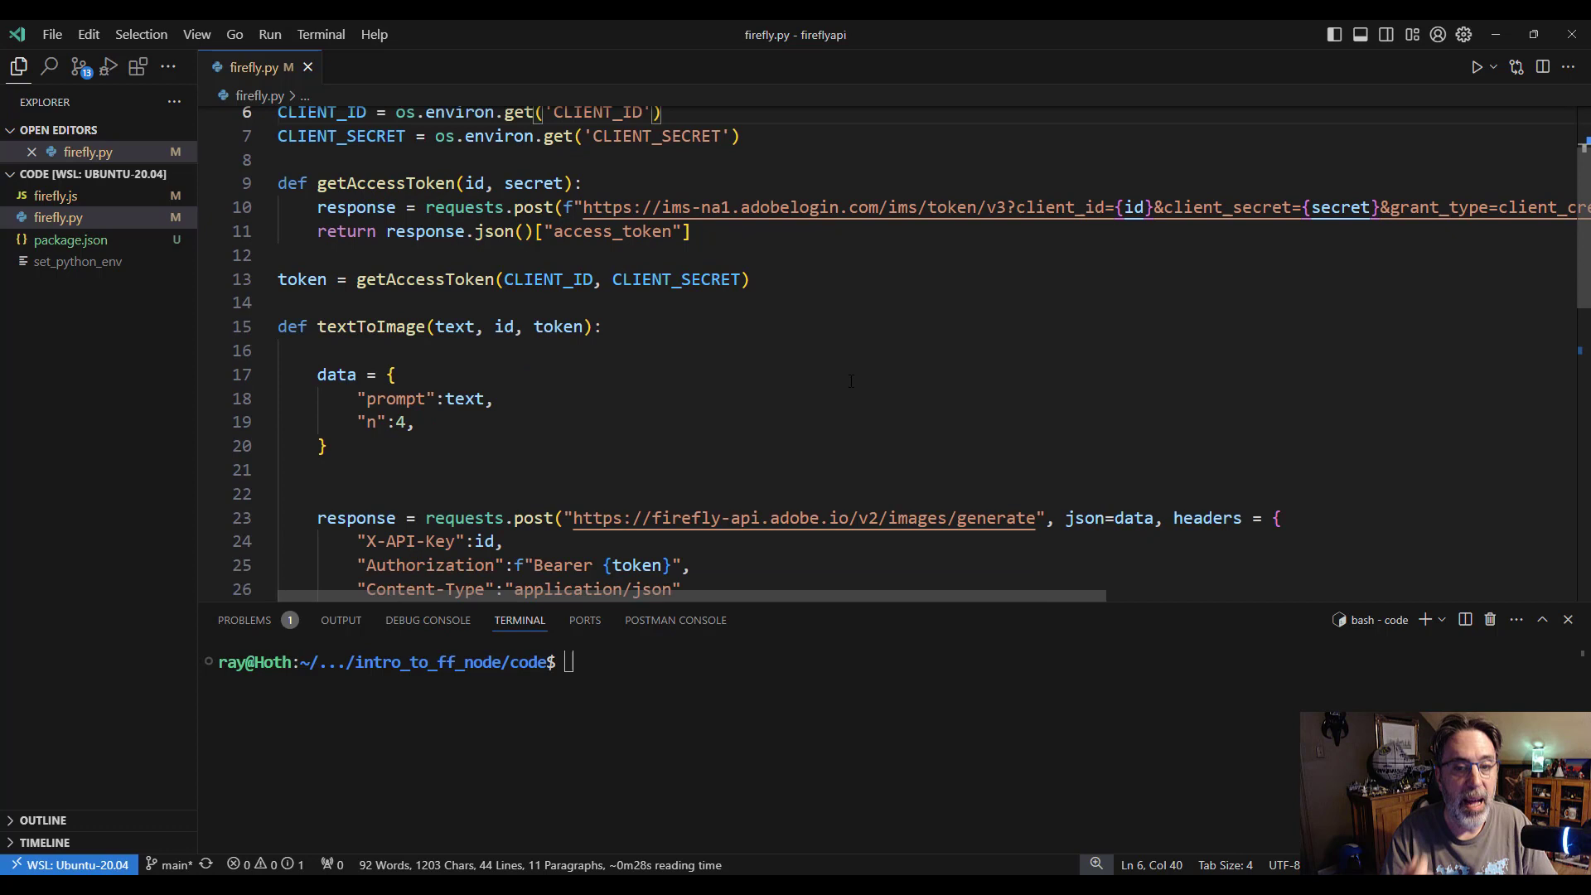
{"action": "scroll", "scroll_direction": "down", "scroll_amount": 3}
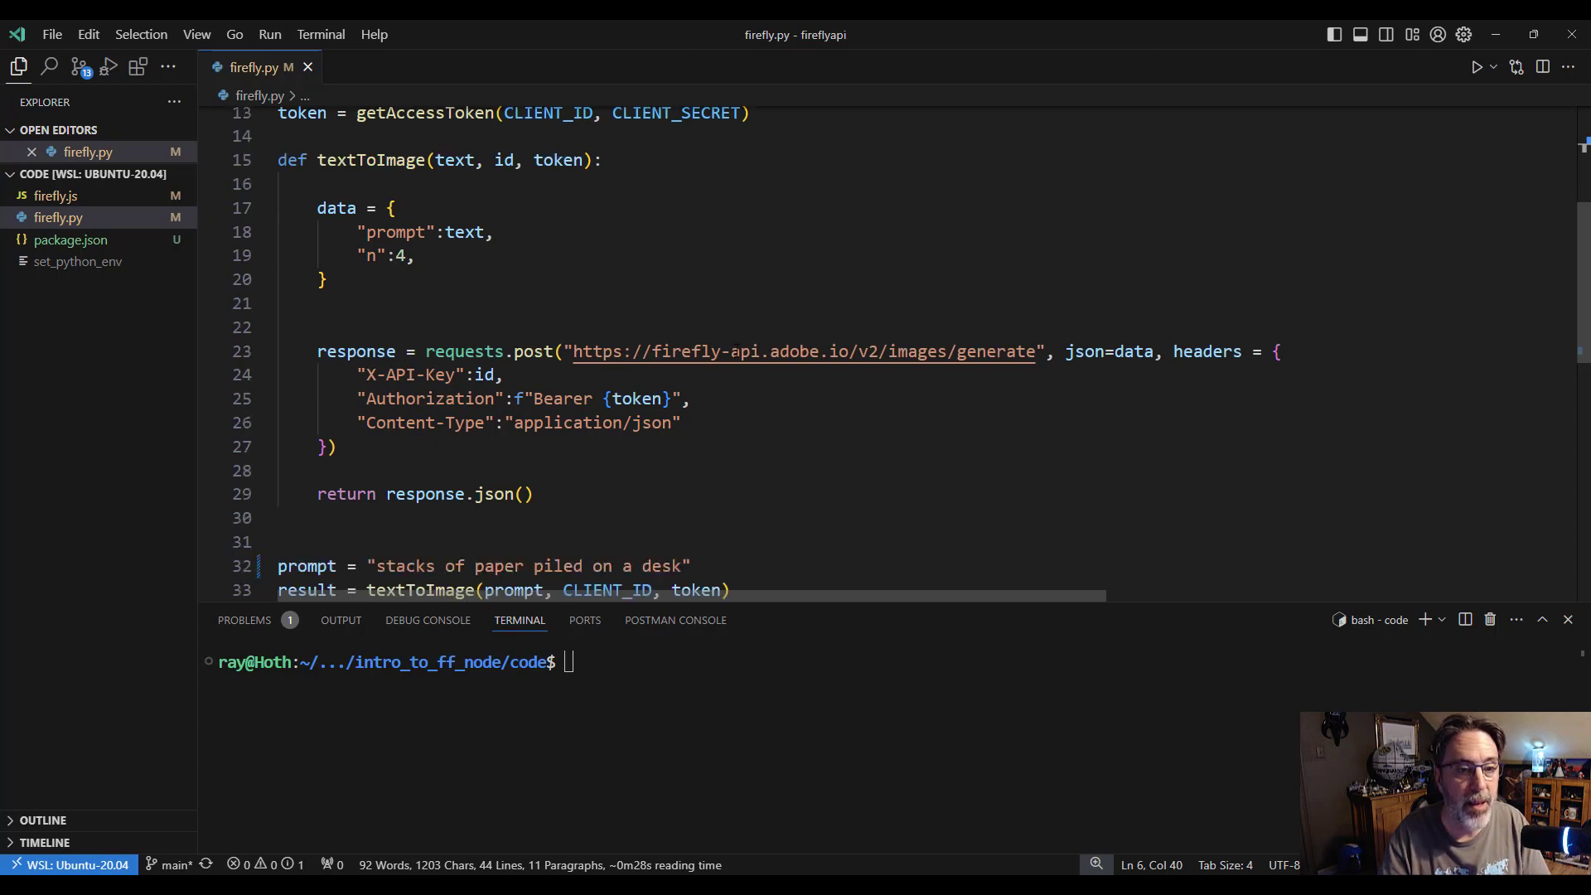
{"action": "scroll", "scroll_direction": "down", "scroll_amount": 3}
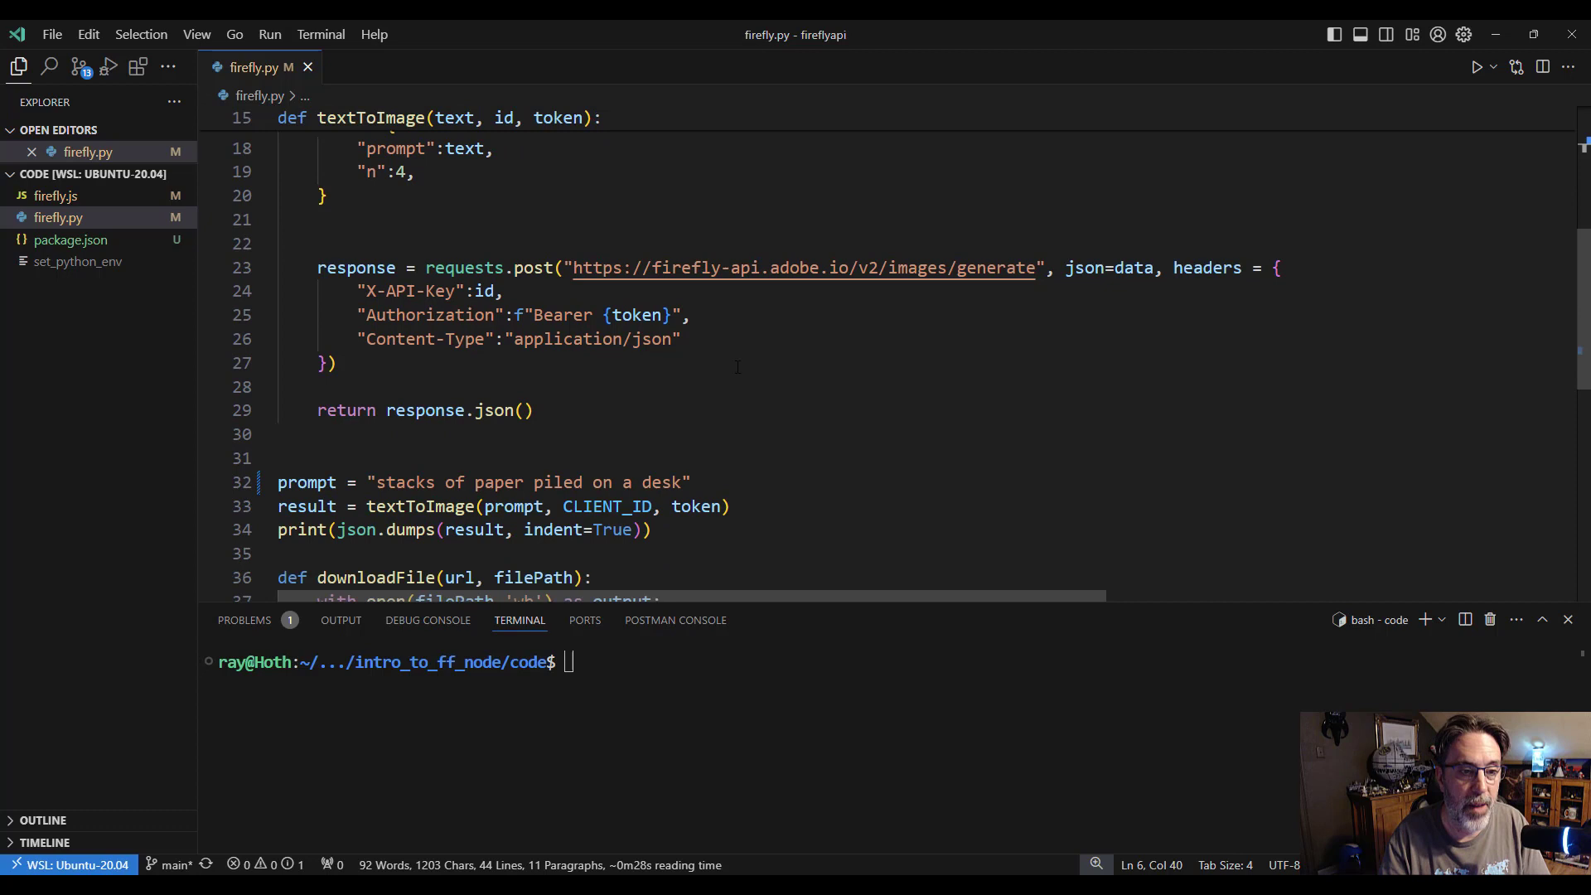
{"action": "scroll", "scroll_direction": "down", "scroll_amount": 3}
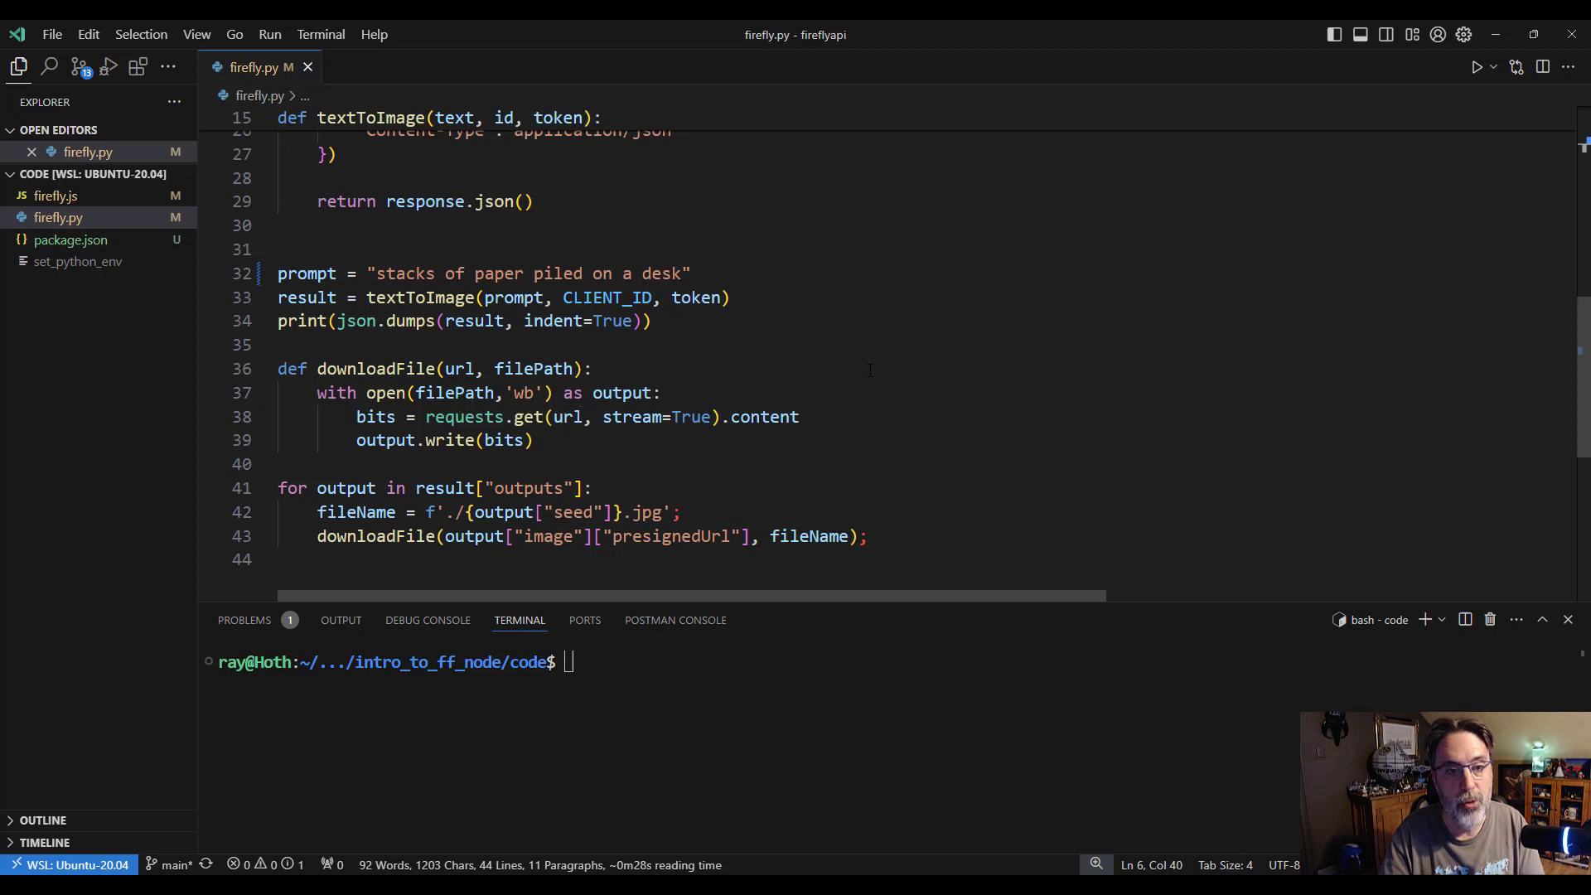
{"action": "mouse_move", "coordinate": [843, 414]}
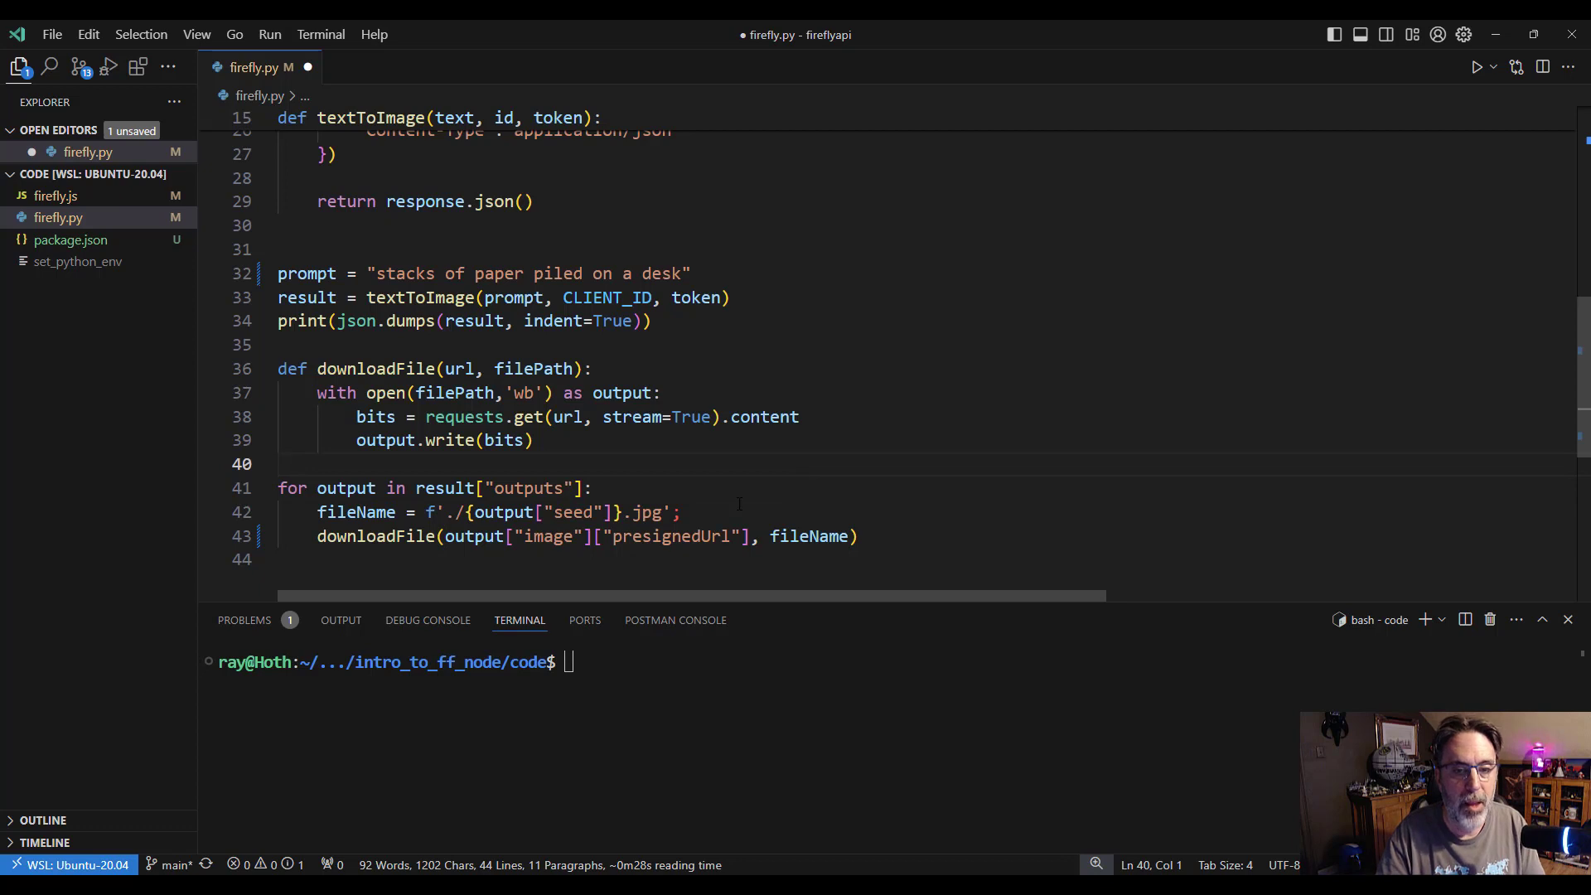
{"action": "left_click", "coordinate": [736, 512]}
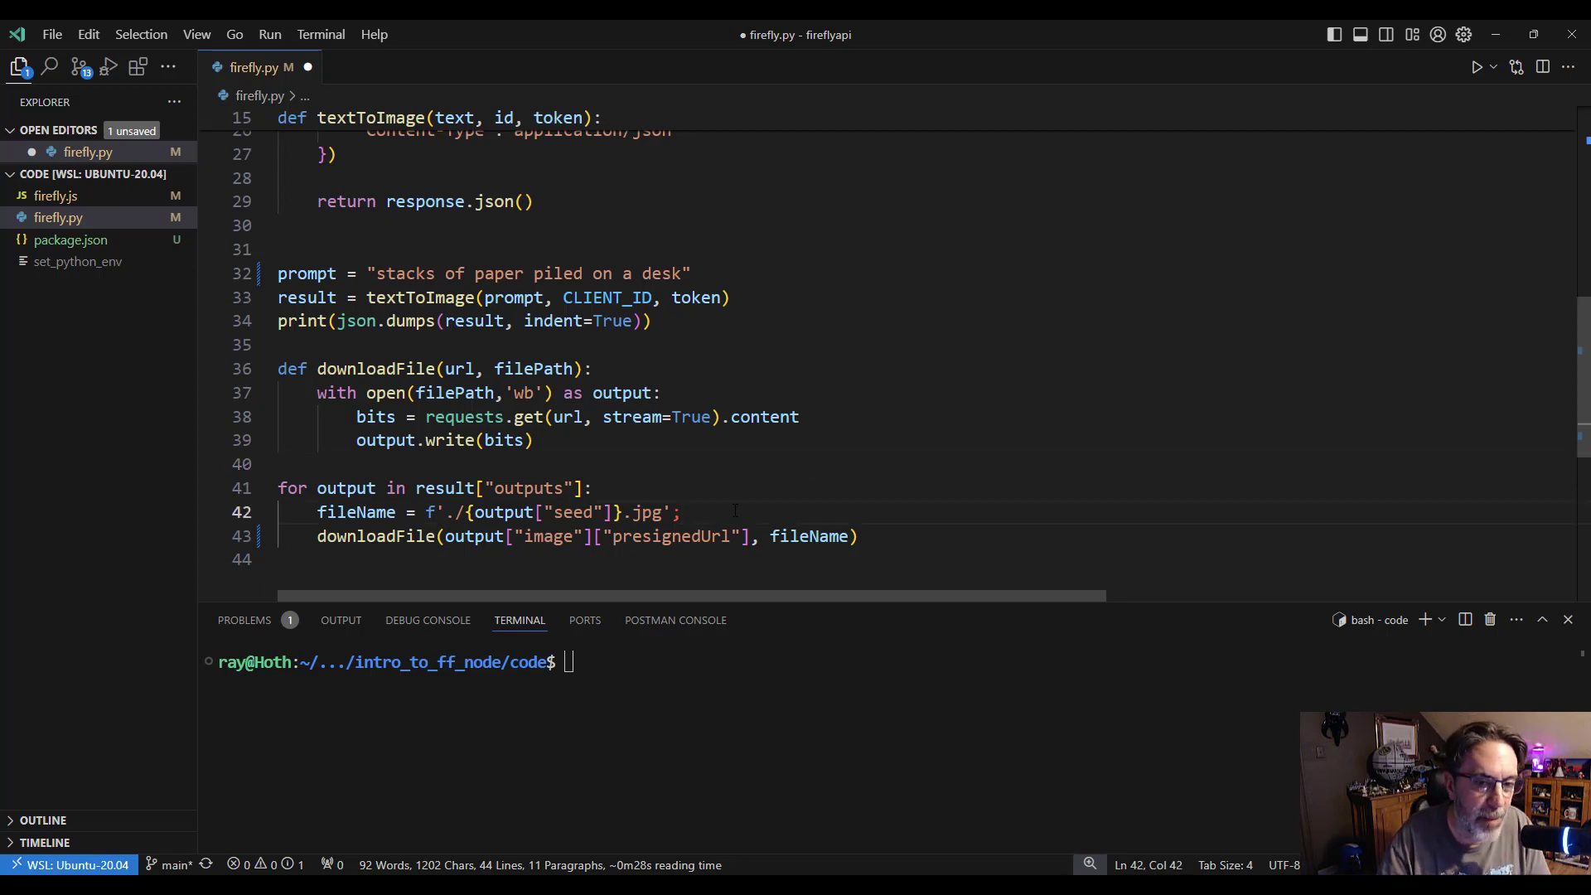
{"action": "key", "text": "Backspace"}
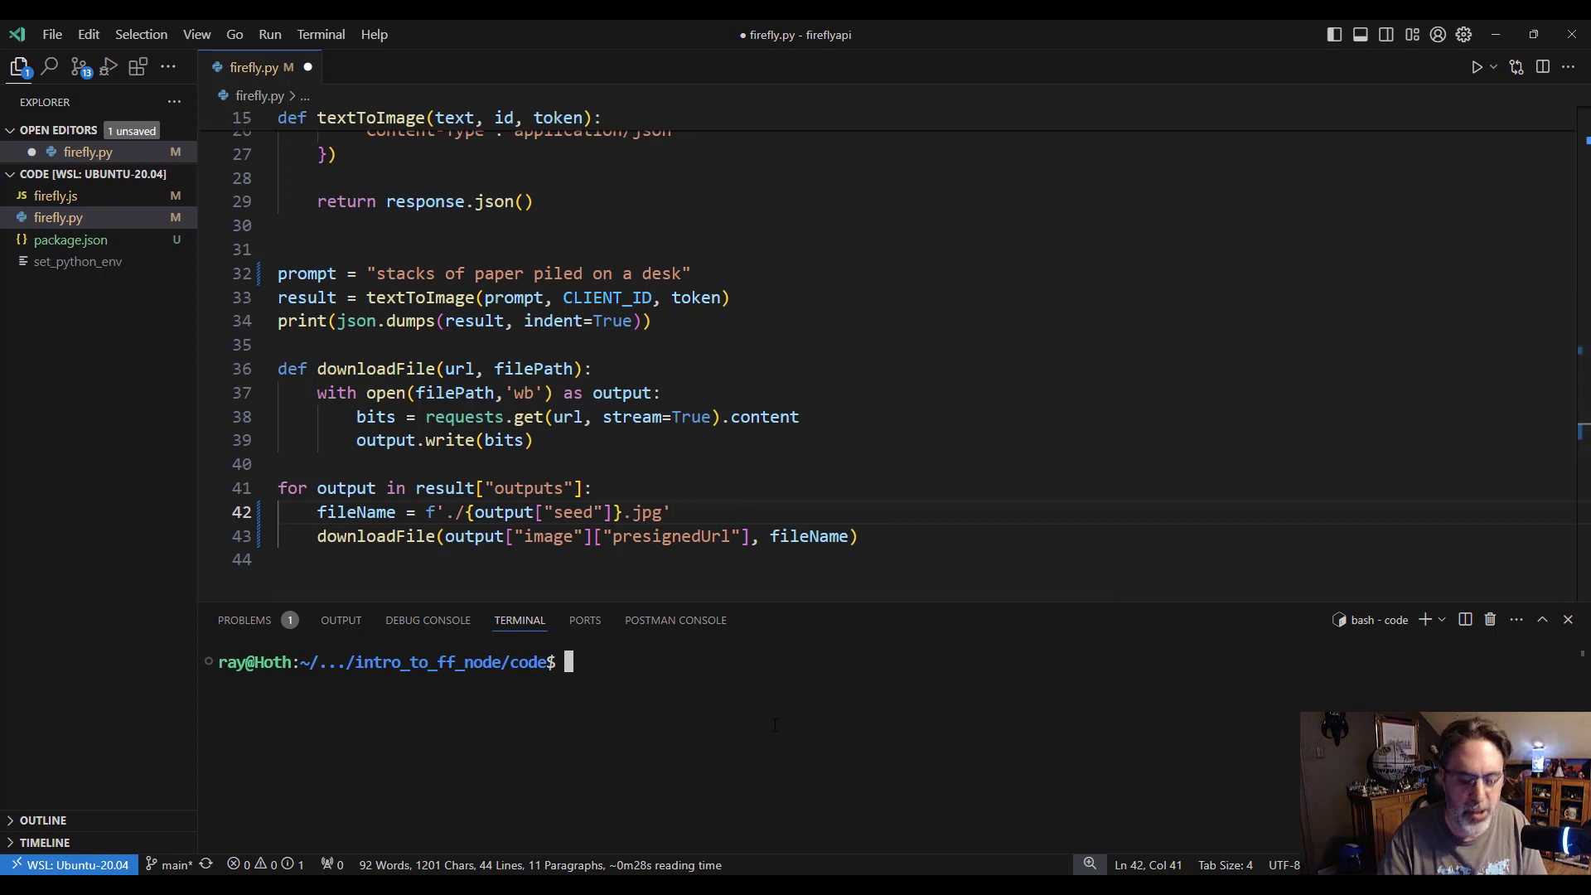
Run 'python3 firefly.py' in the terminal and review the printed Firefly JSON response.
{"action": "type", "text": "python3"}
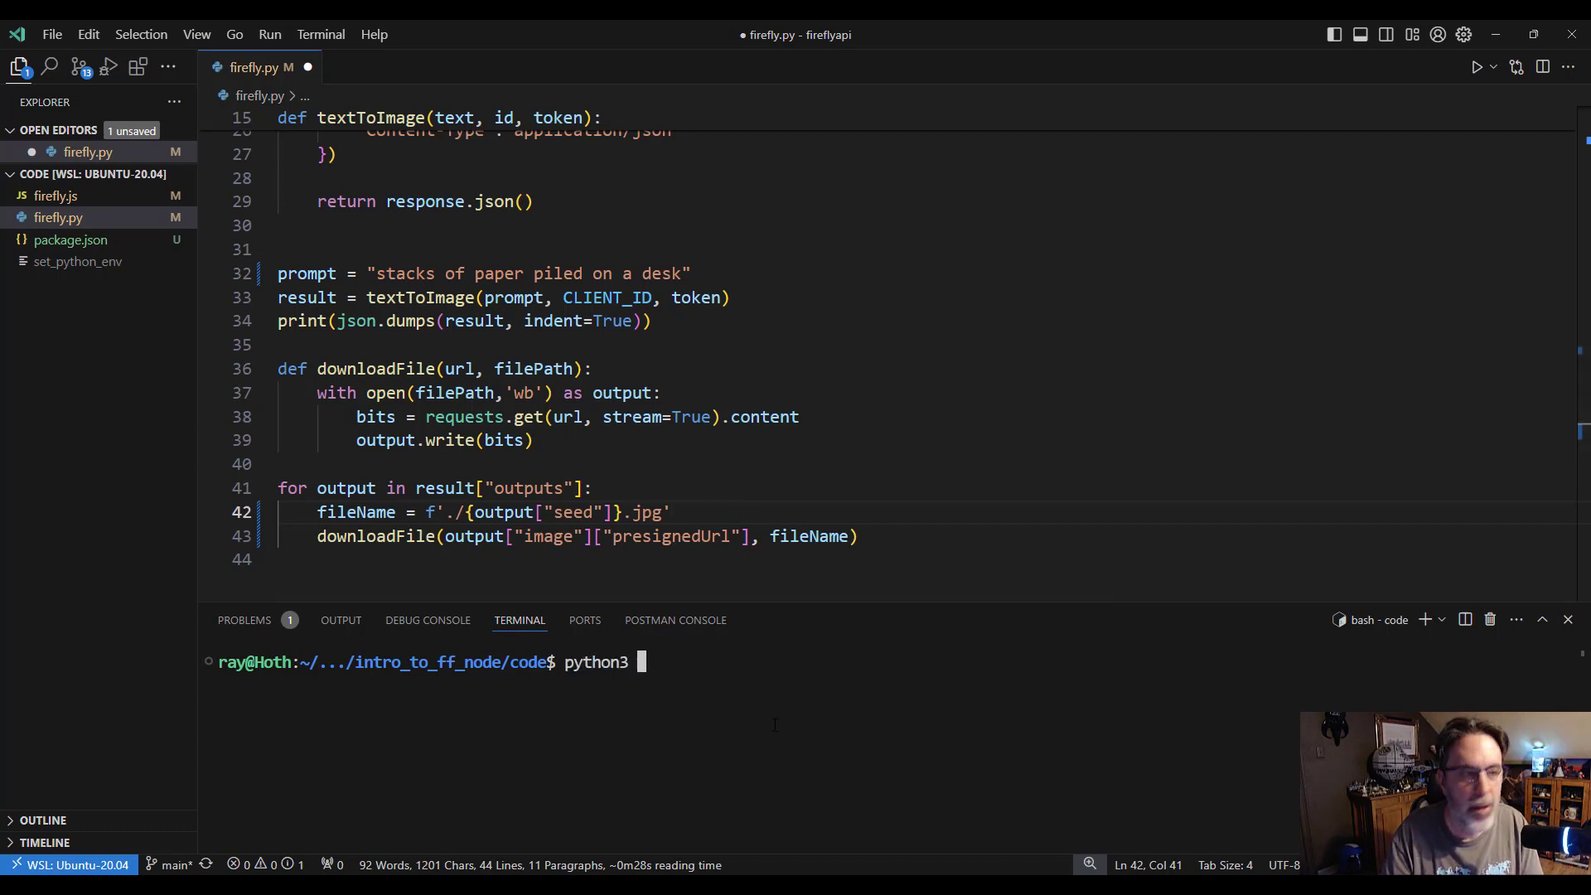
{"action": "type", "text": "firefly.py"}
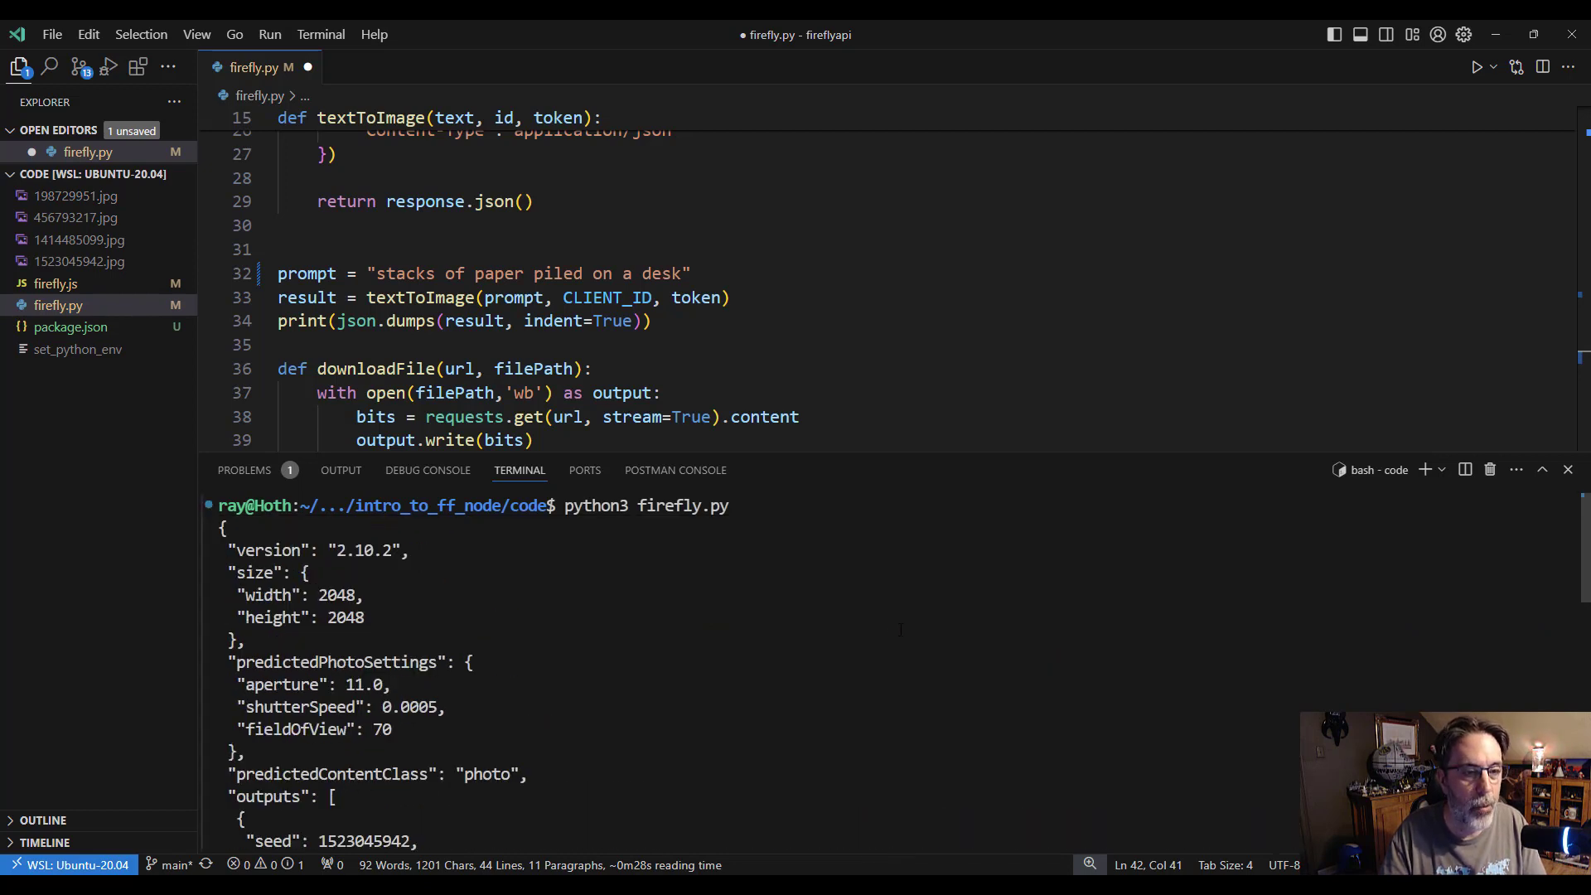
{"action": "scroll", "scroll_direction": "down", "scroll_amount": 3}
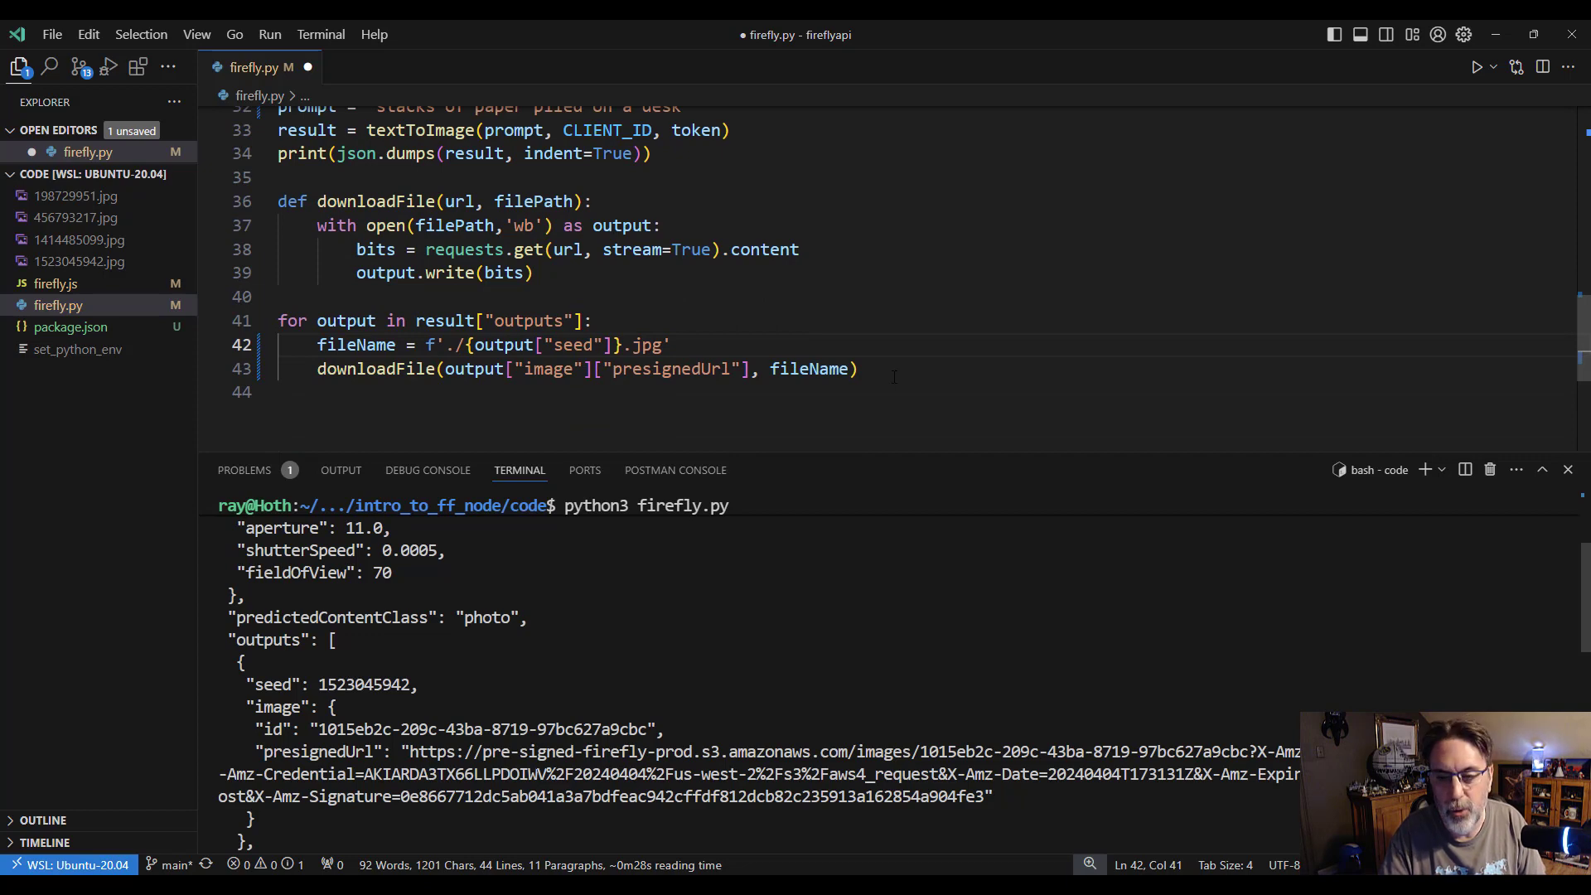
{"action": "mouse_move", "coordinate": [74, 196]}
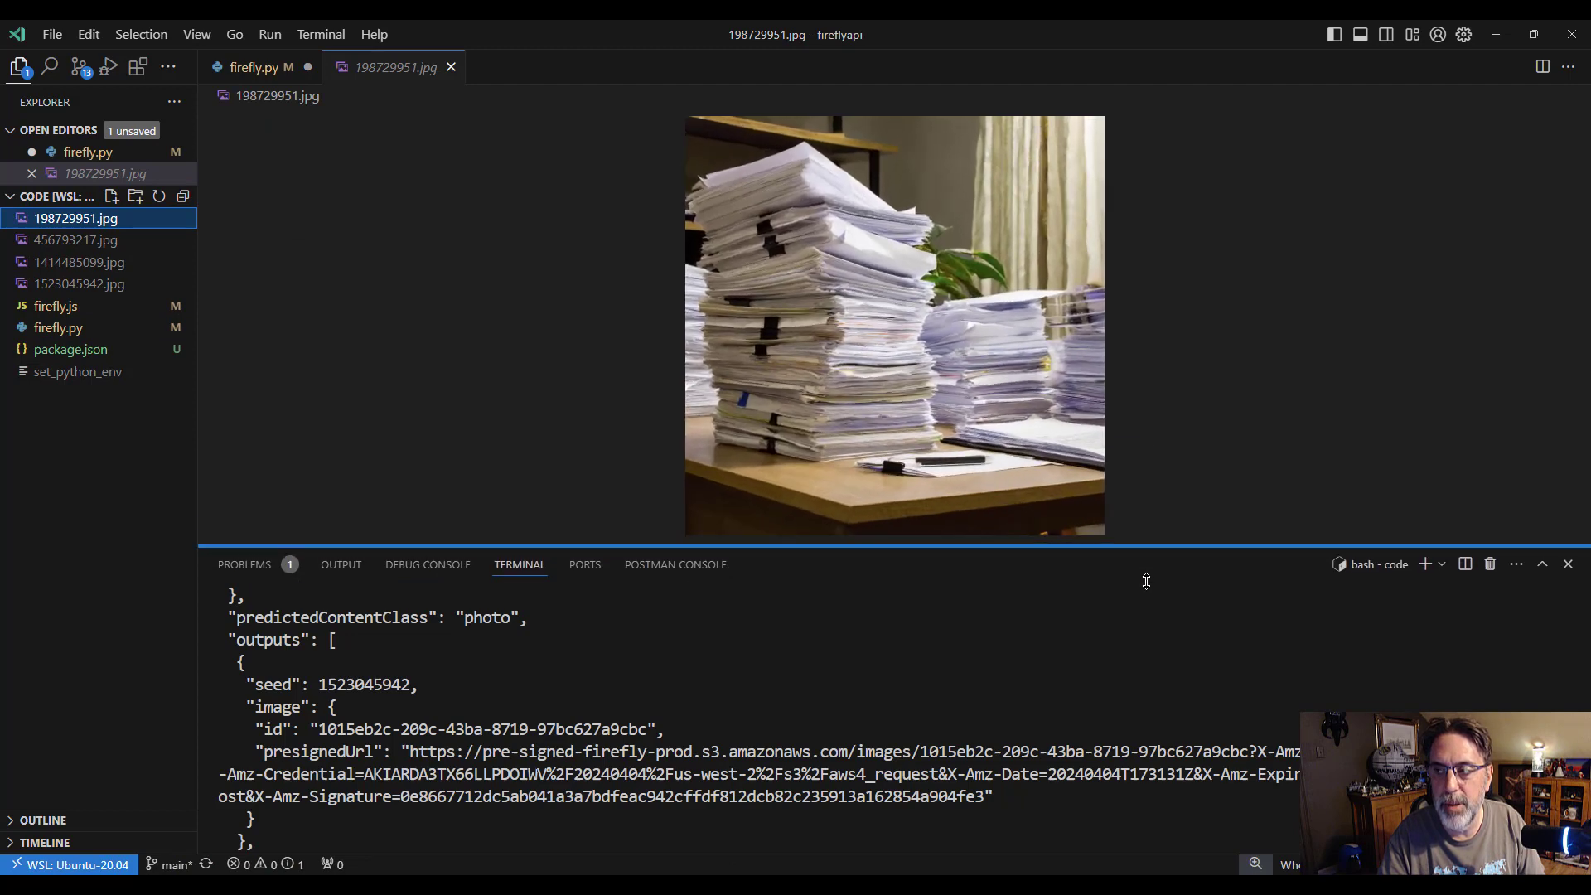
Preview 456793217.jpg and 1523045942.jpg from the Explorer, then return to firefly.py.
{"action": "left_click", "coordinate": [74, 239]}
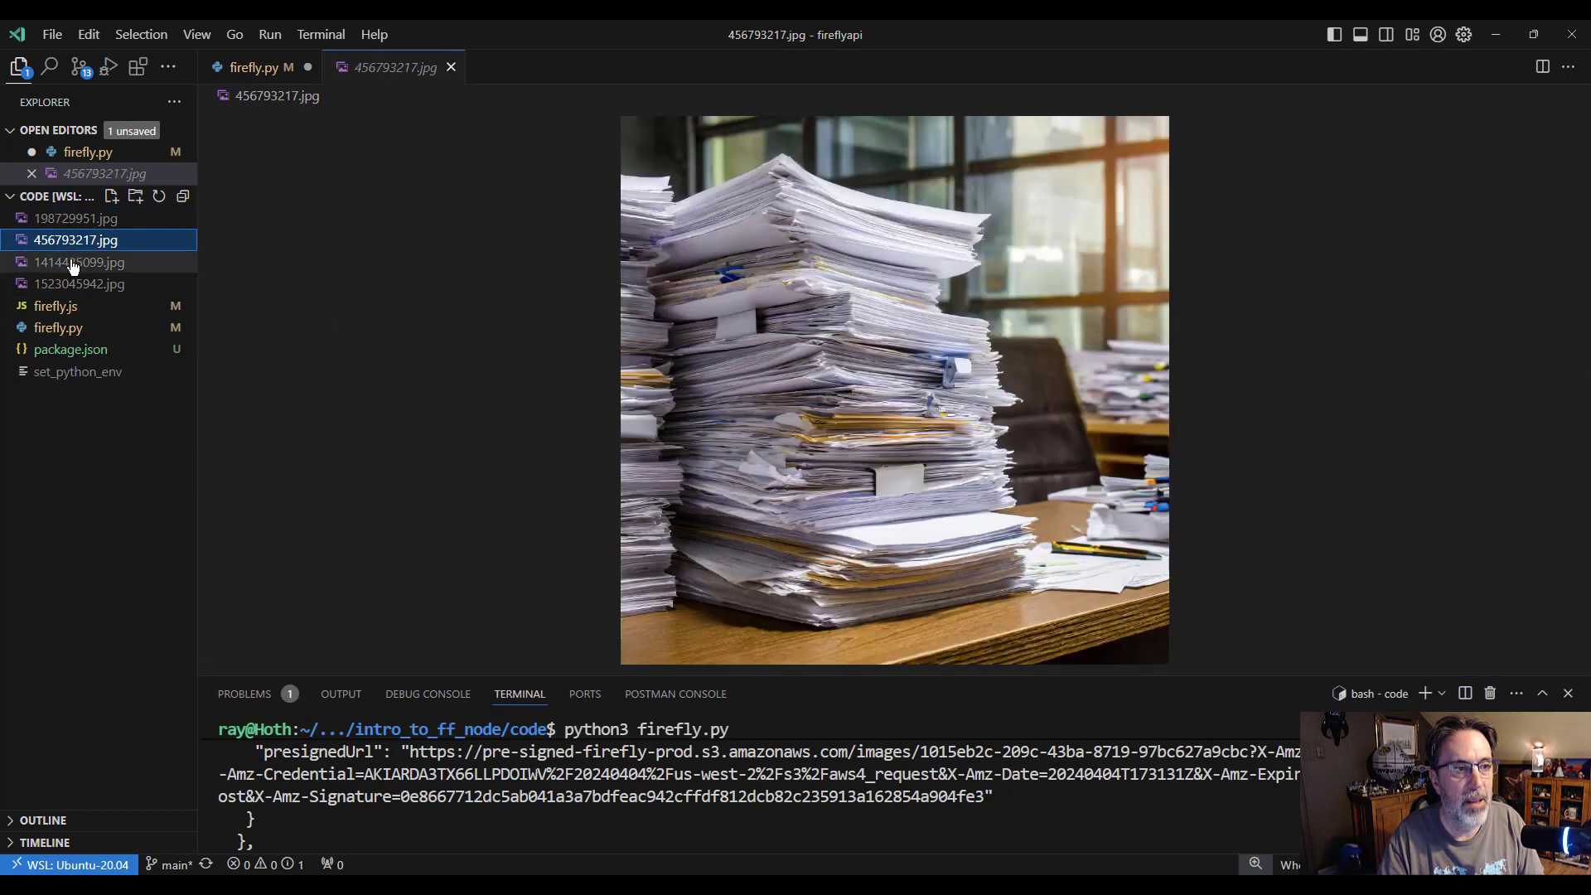
{"action": "left_click", "coordinate": [80, 283]}
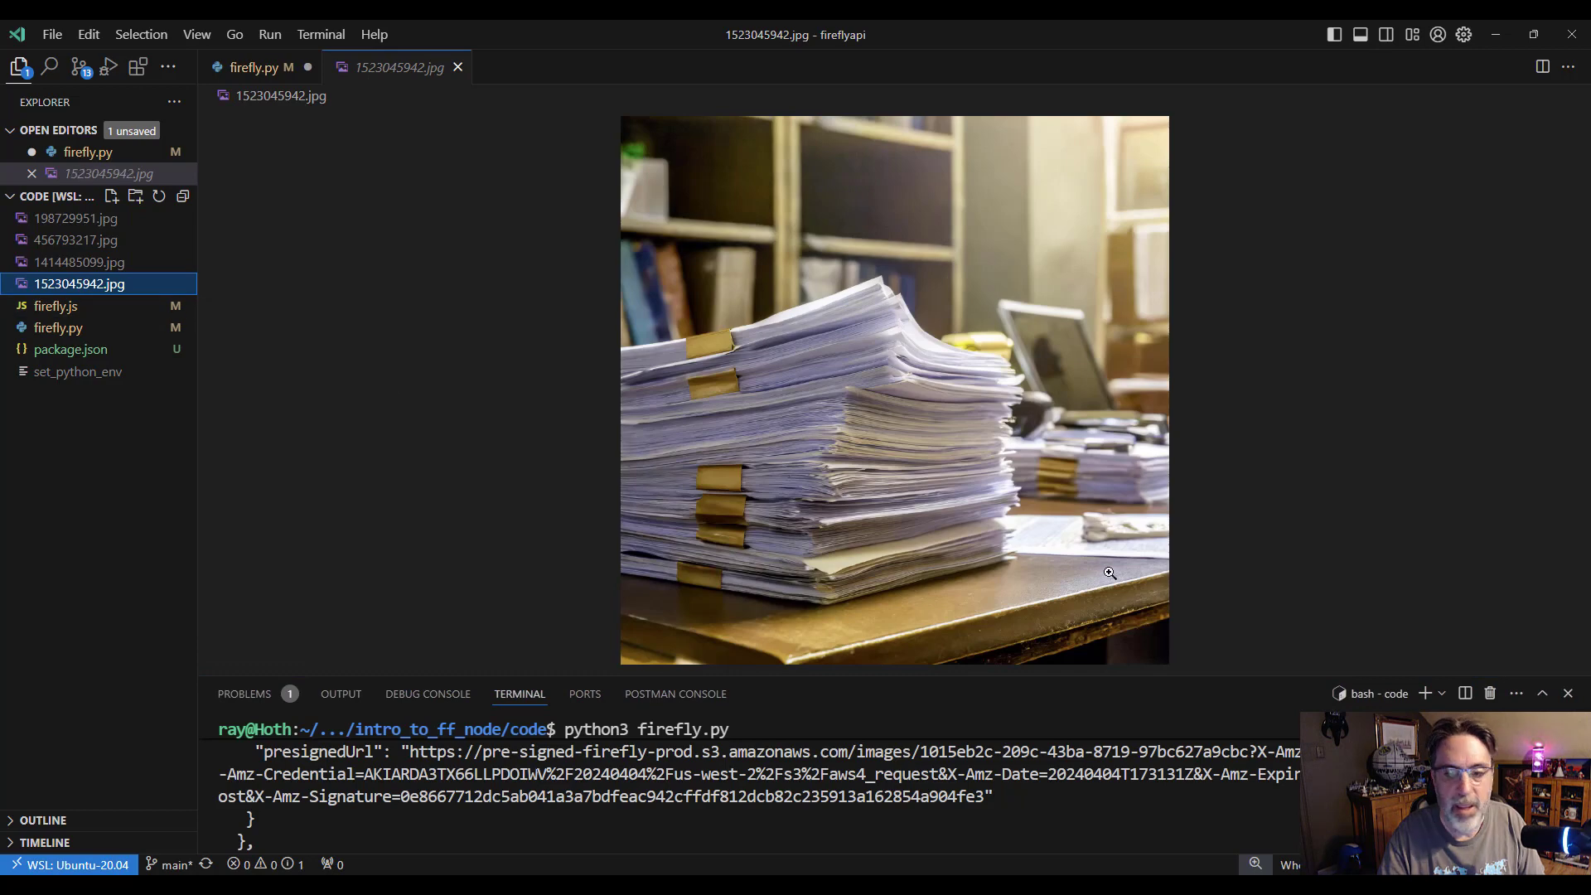
{"action": "left_click", "coordinate": [259, 66]}
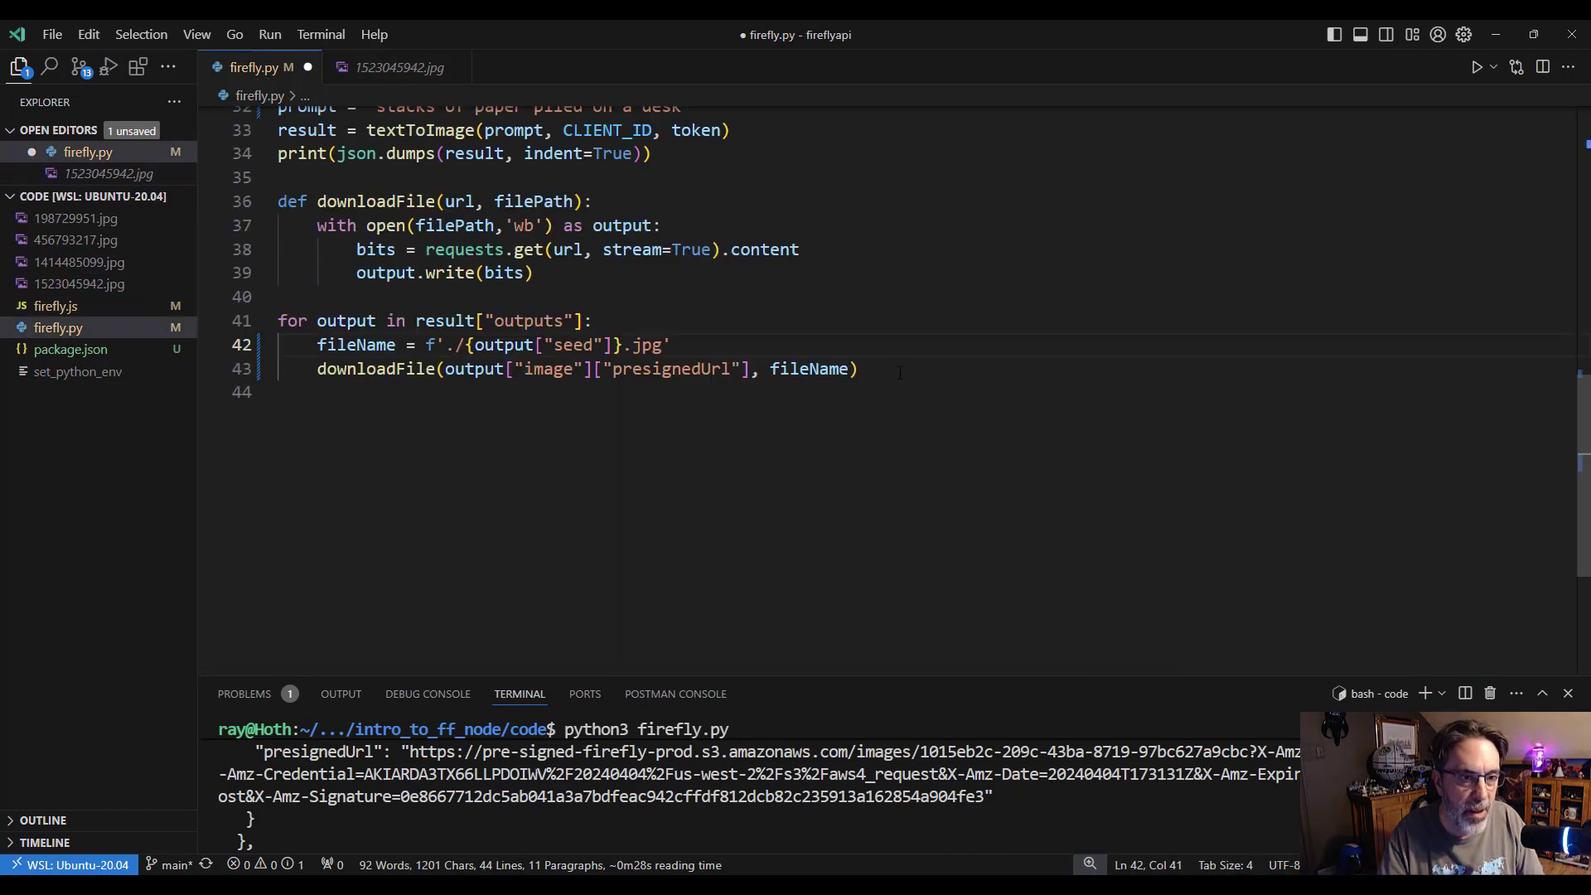